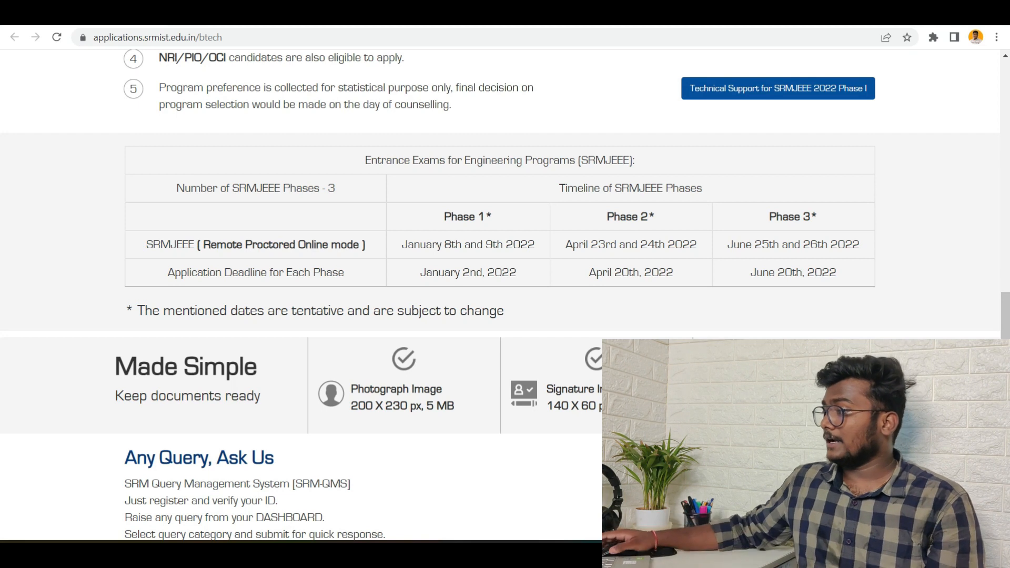
pyautogui.moveTo(647, 214)
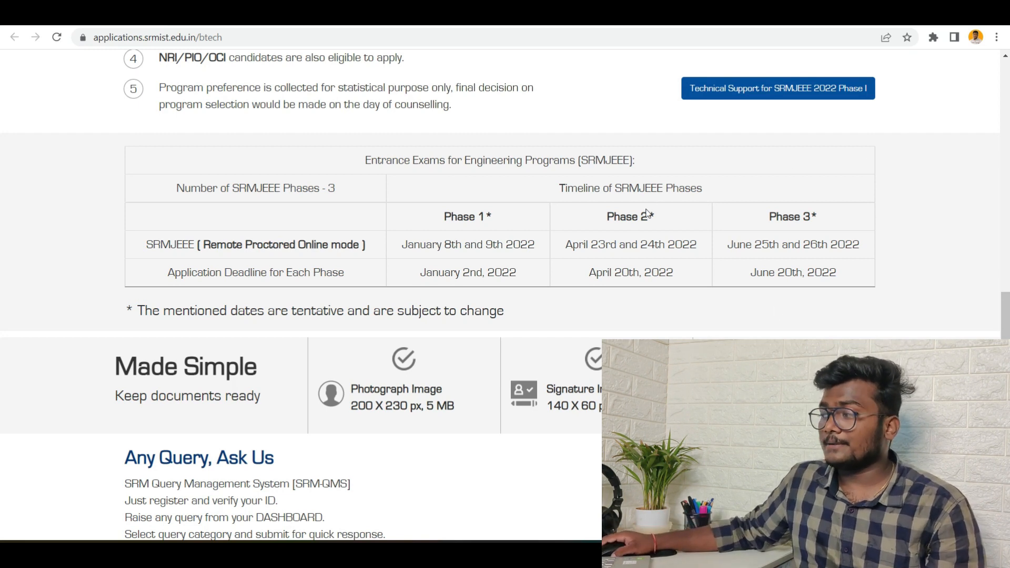
pyautogui.moveTo(568, 330)
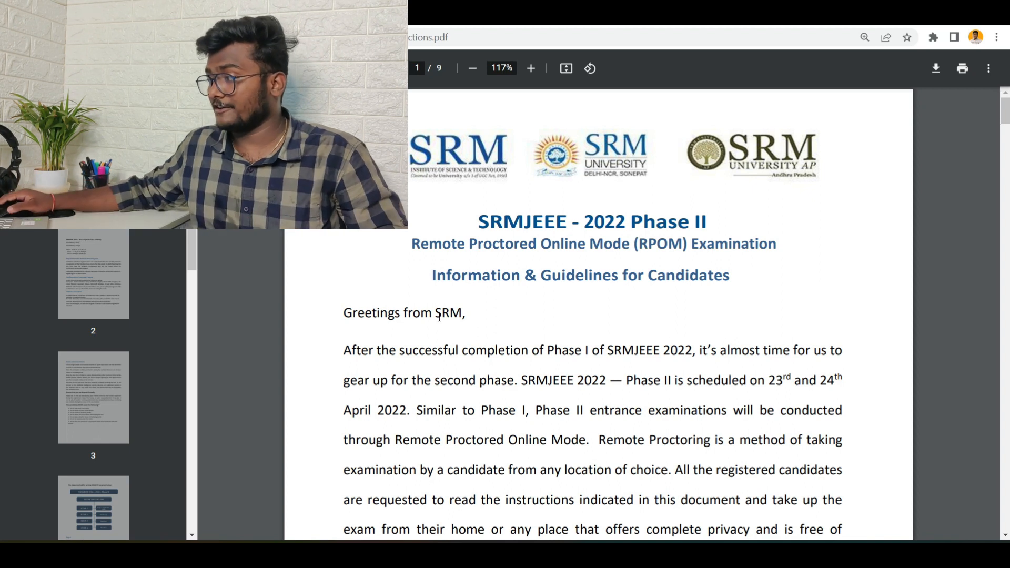
# Scroll page 1 to the Phase II Important Dates: slot booking and mock tests, 19–21 April 2022
pyautogui.scroll(-3)
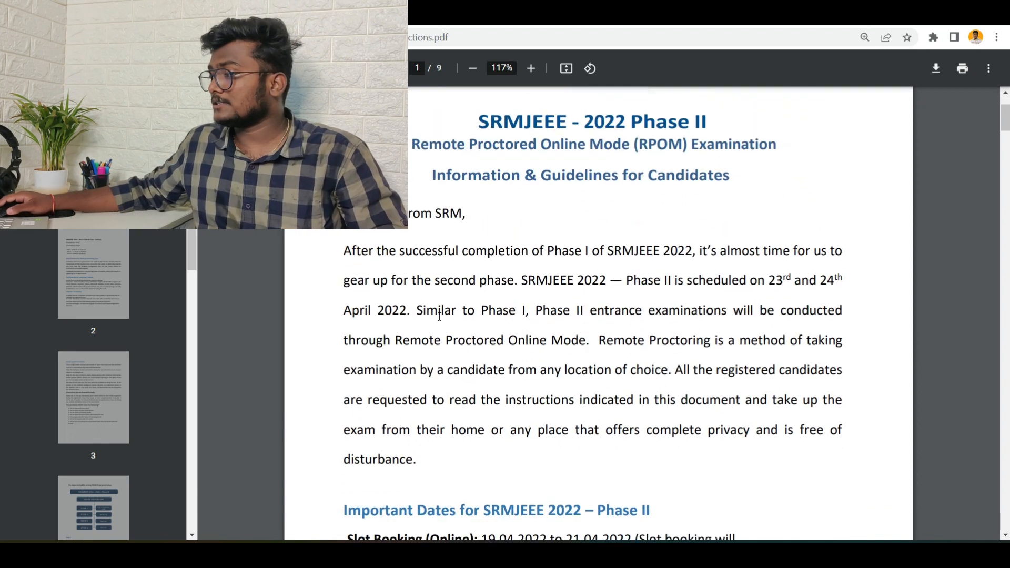
pyautogui.scroll(-3)
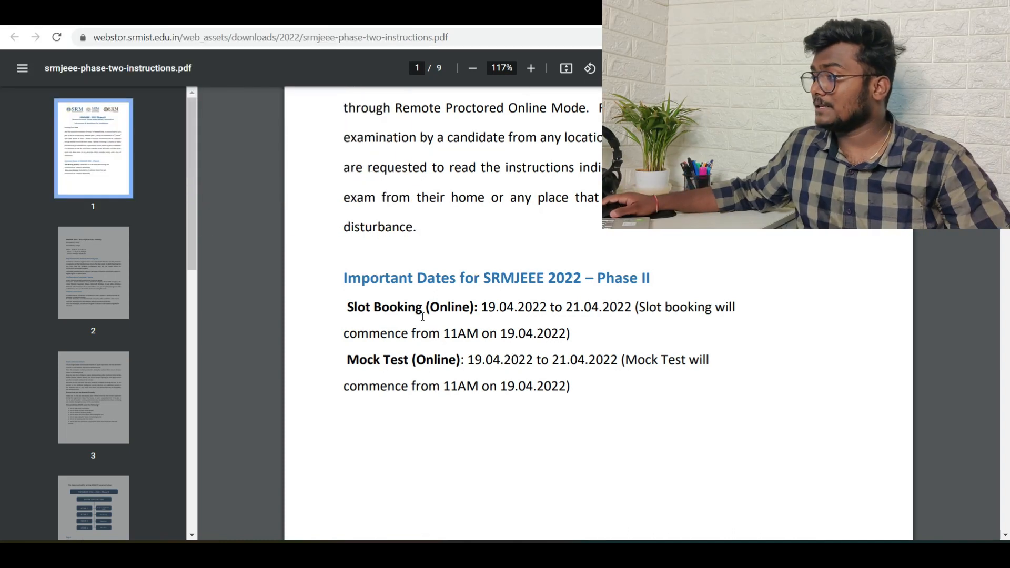
# Review page 2's three exam time slots, system configuration and internet connection requirements
pyautogui.scroll(-3)
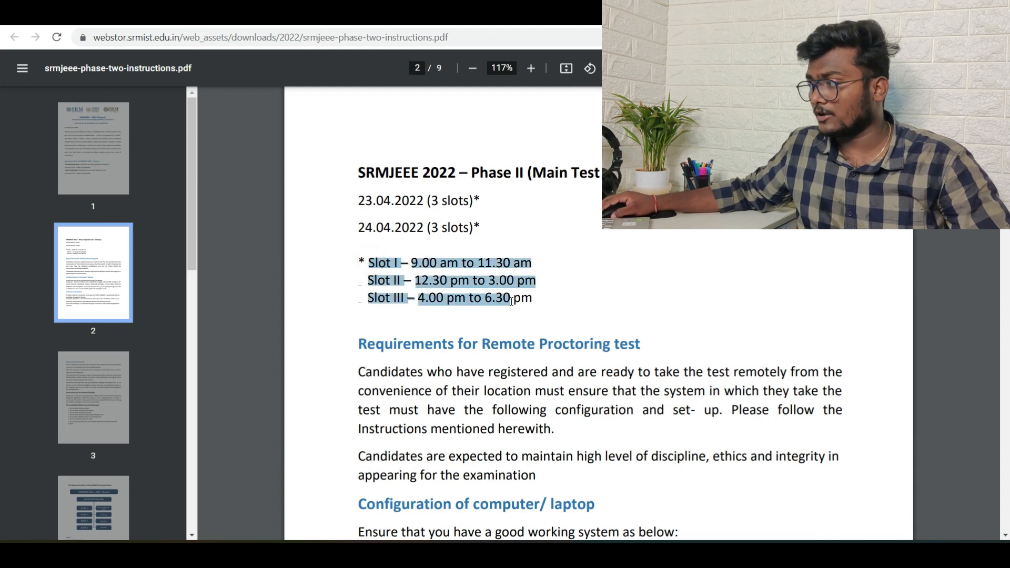
pyautogui.click(641, 300)
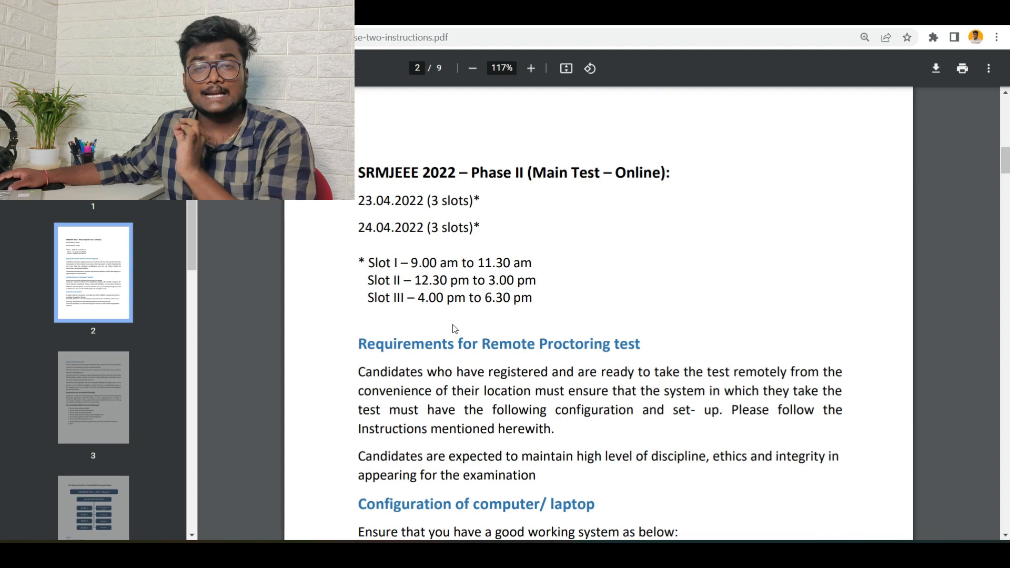
pyautogui.scroll(-3)
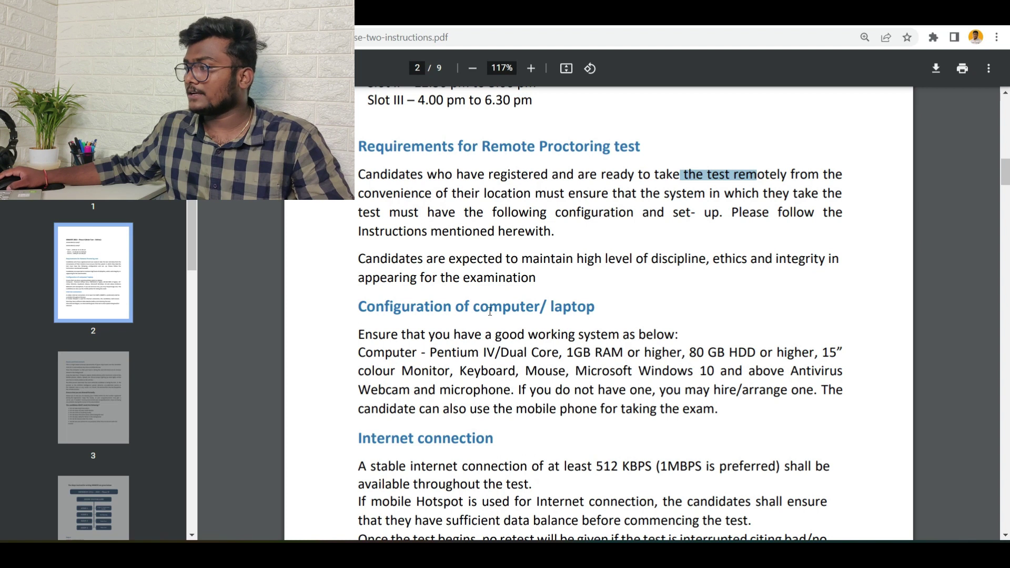
pyautogui.scroll(-3)
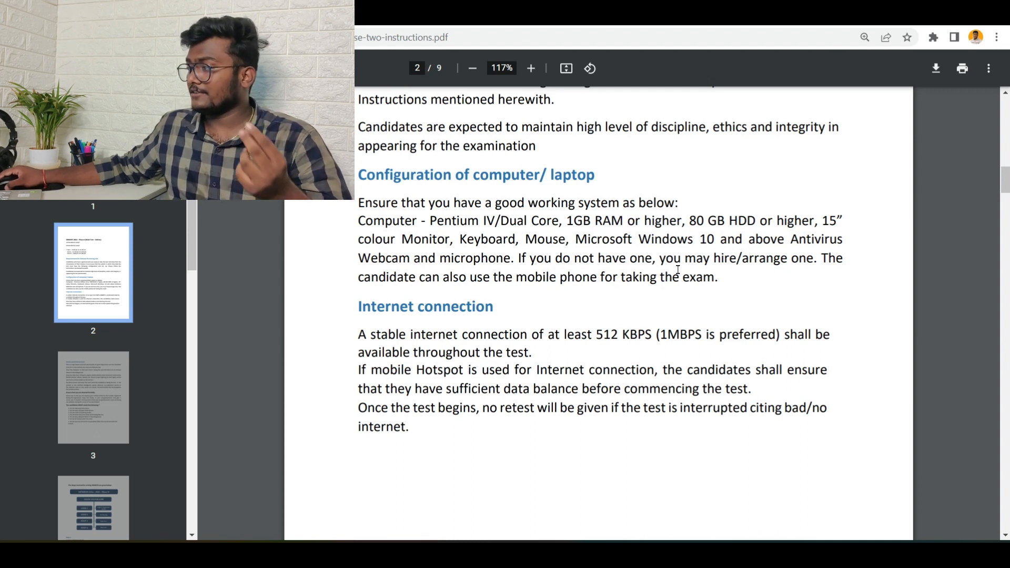
pyautogui.moveTo(546, 311)
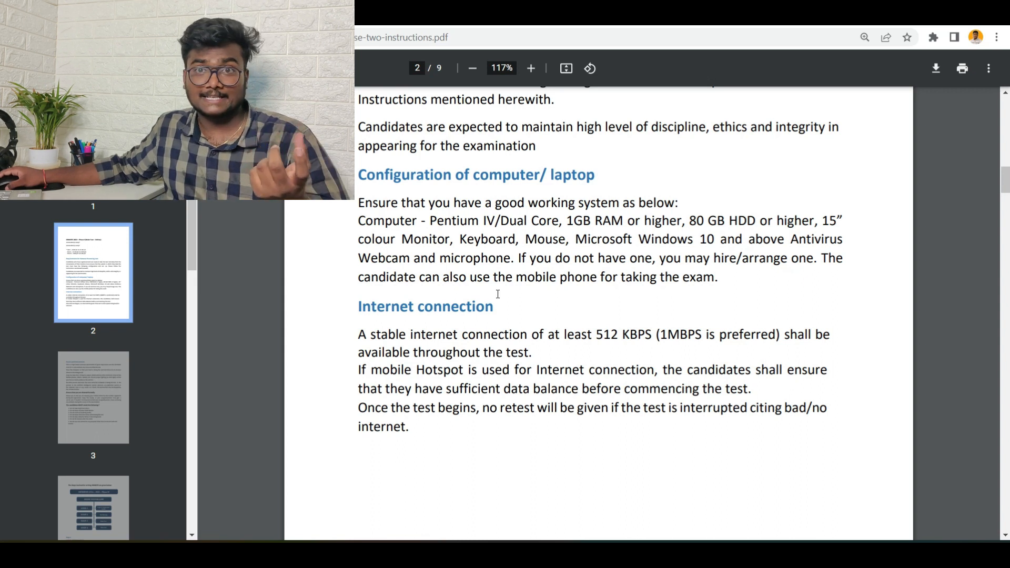
# Highlight the 512 KBPS minimum internet speed in the connection rules
pyautogui.scroll(-3)
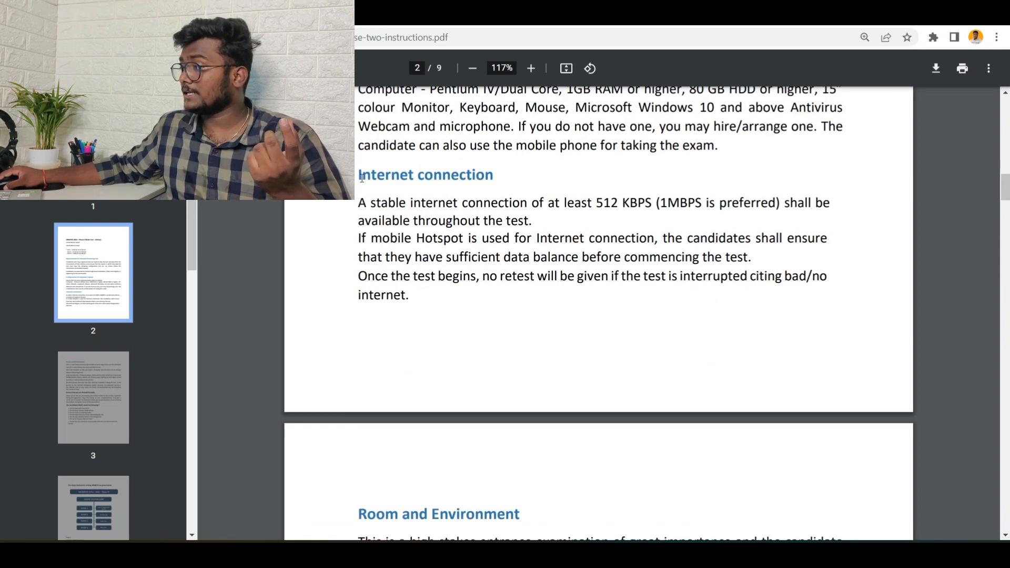
pyautogui.doubleClick(621, 202)
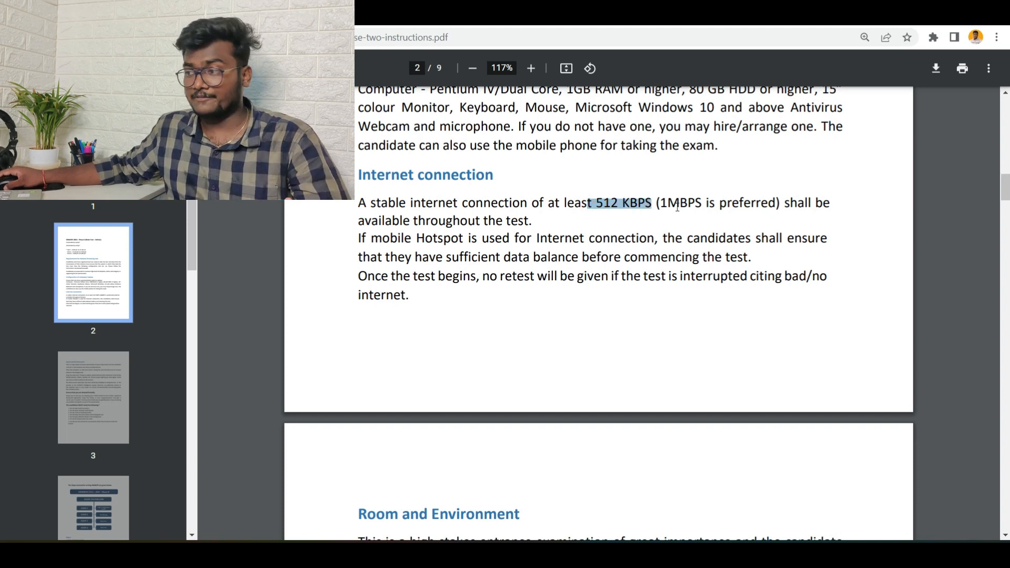
# Read page 3's room and environment rules, formal dress code and 'candidates MUST avoid' list
pyautogui.scroll(-3)
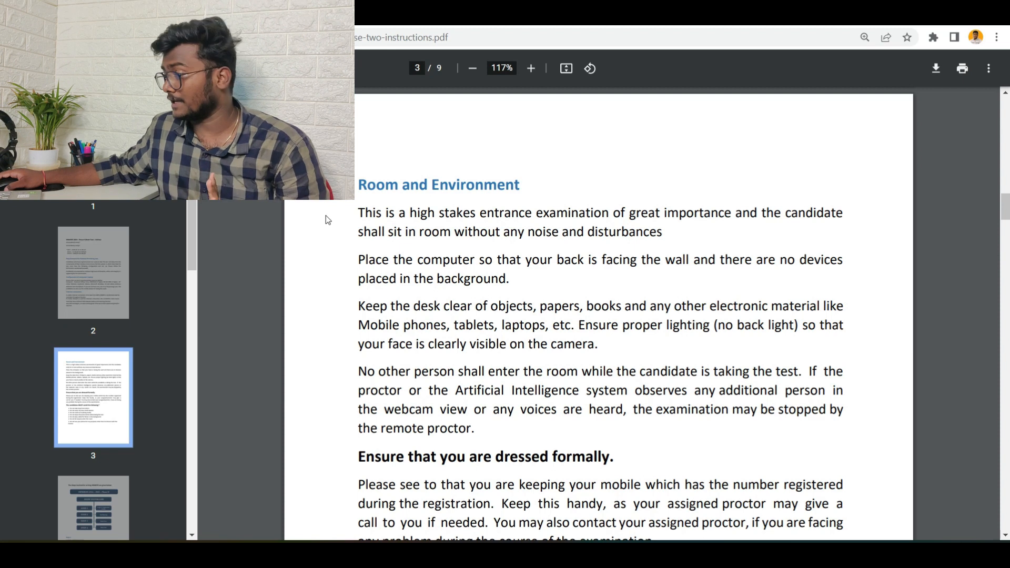
pyautogui.scroll(-3)
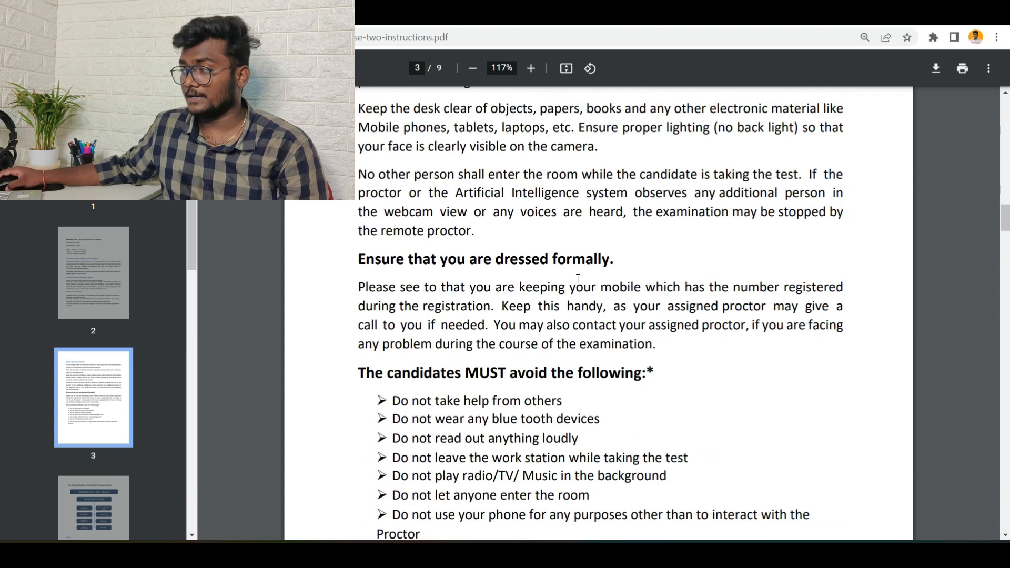
pyautogui.scroll(-3)
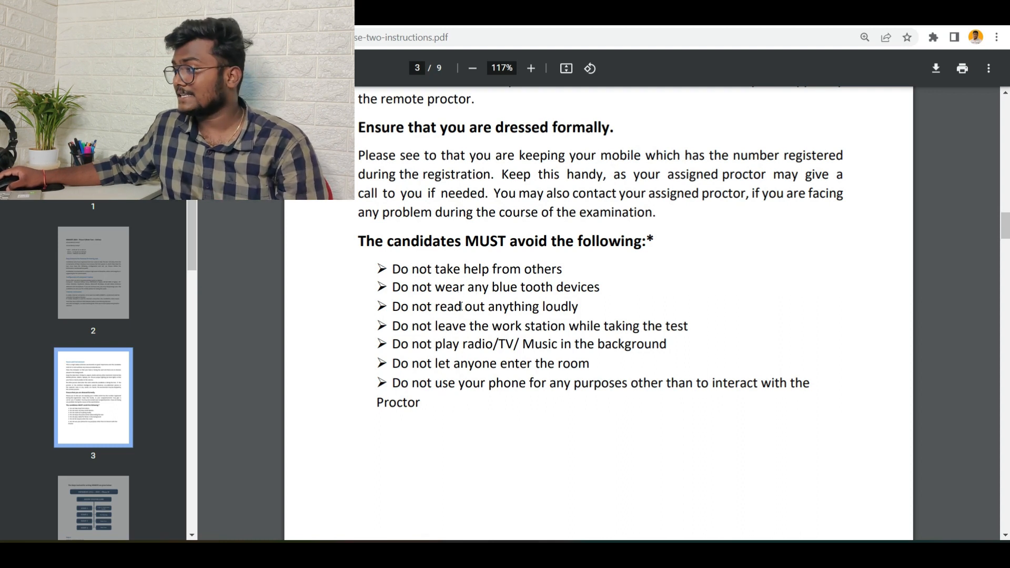
pyautogui.scroll(-3)
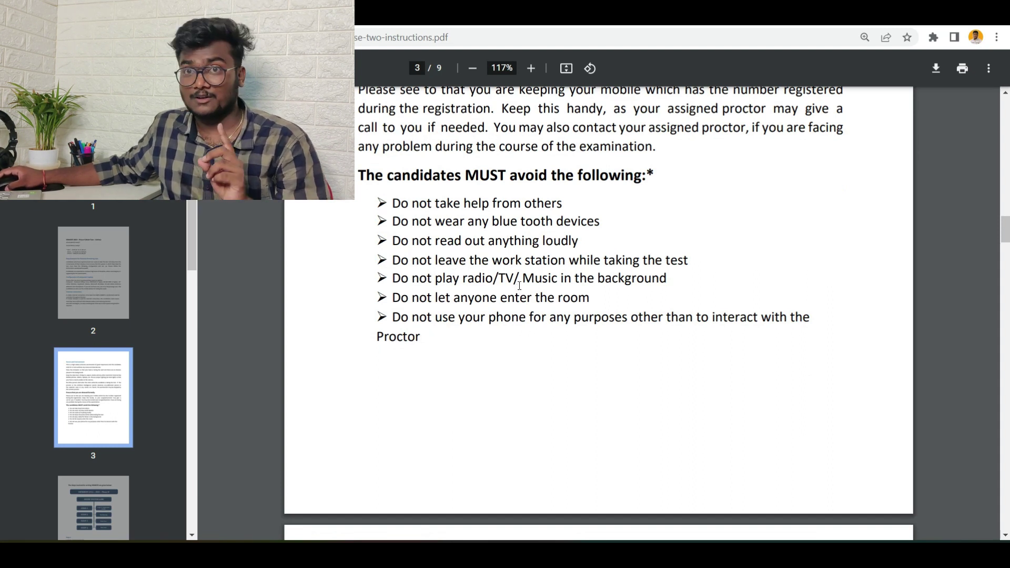
pyautogui.scroll(-3)
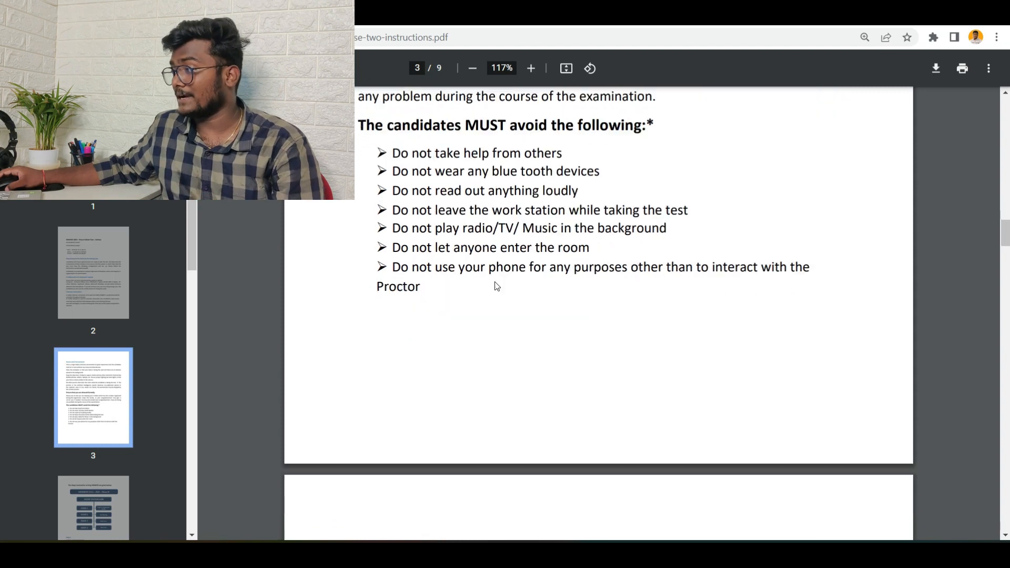
pyautogui.scroll(-3)
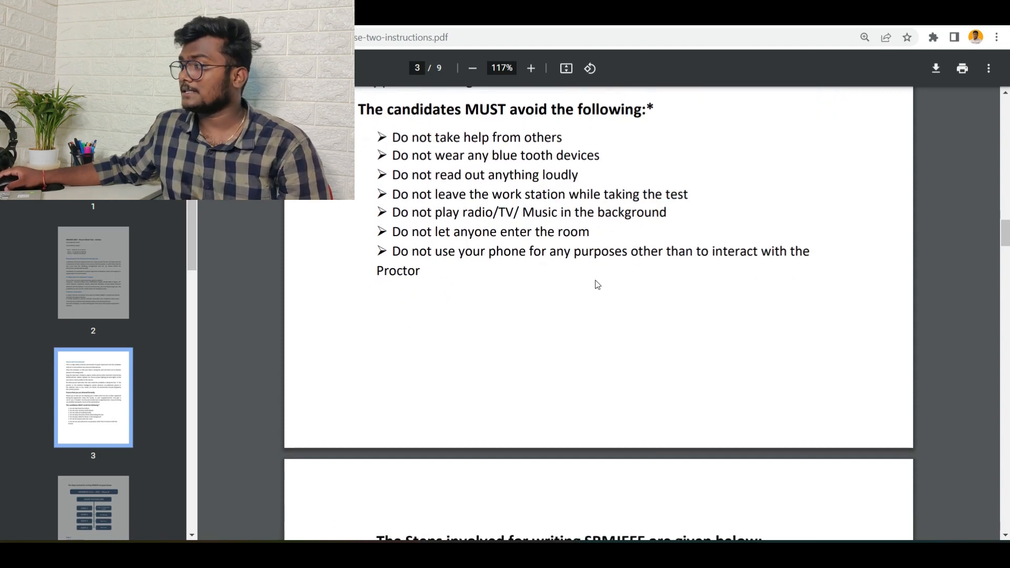
# Scroll pages 4–9: steps flowchart, slot booking, mock test, main test guidelines, SRMIST connectivity Note
pyautogui.scroll(-3)
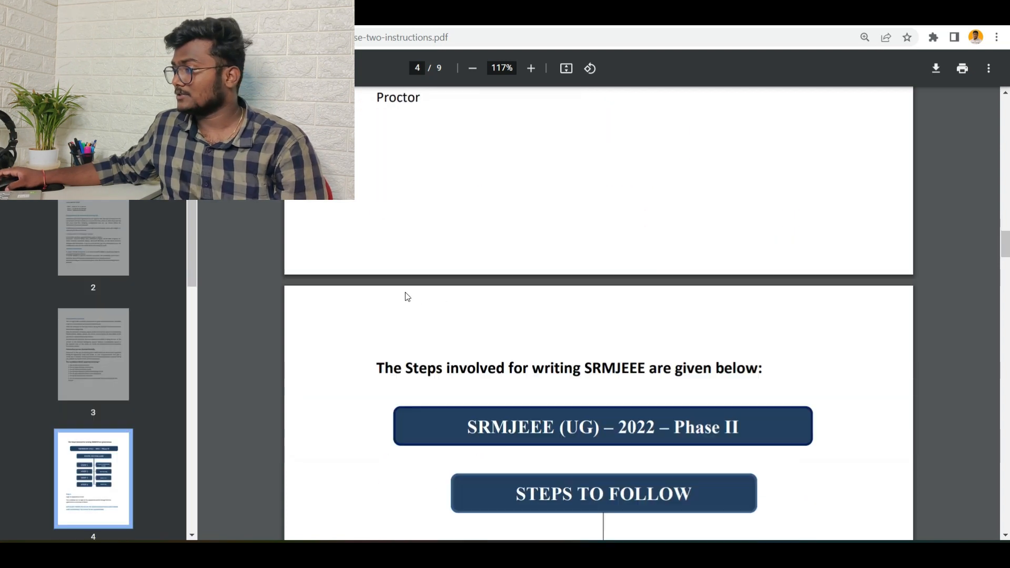
pyautogui.scroll(-3)
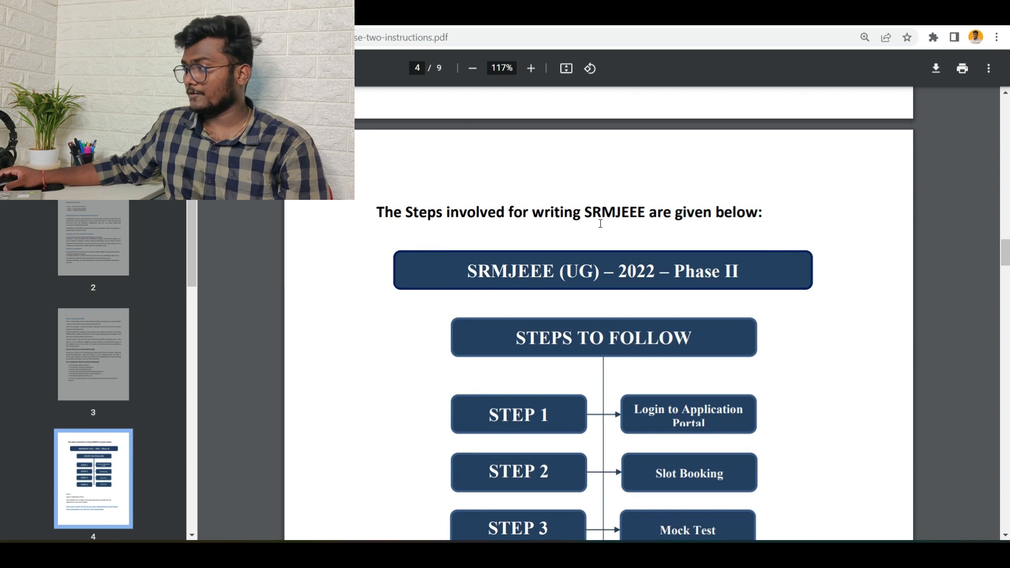
pyautogui.scroll(-3)
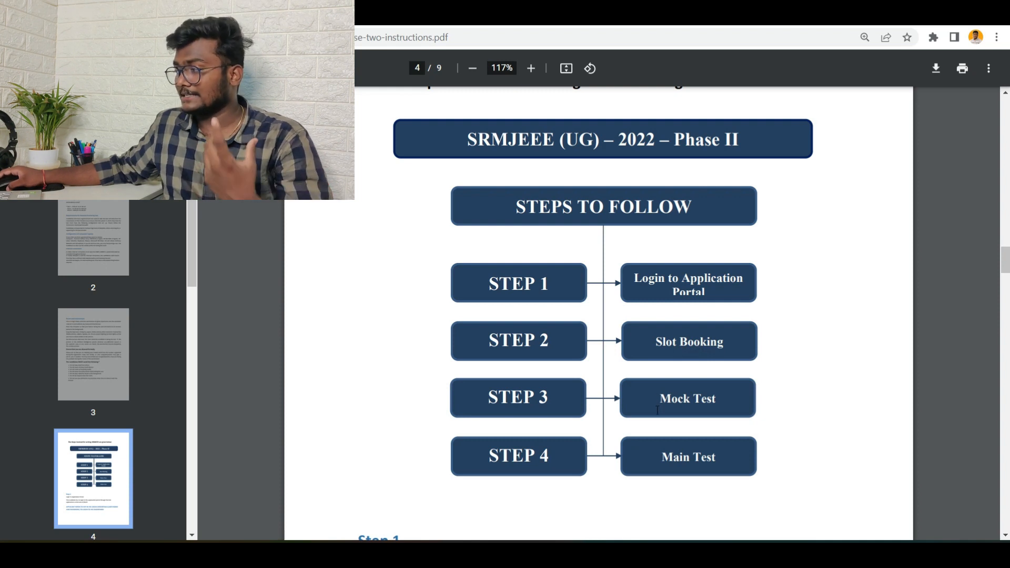
pyautogui.scroll(-3)
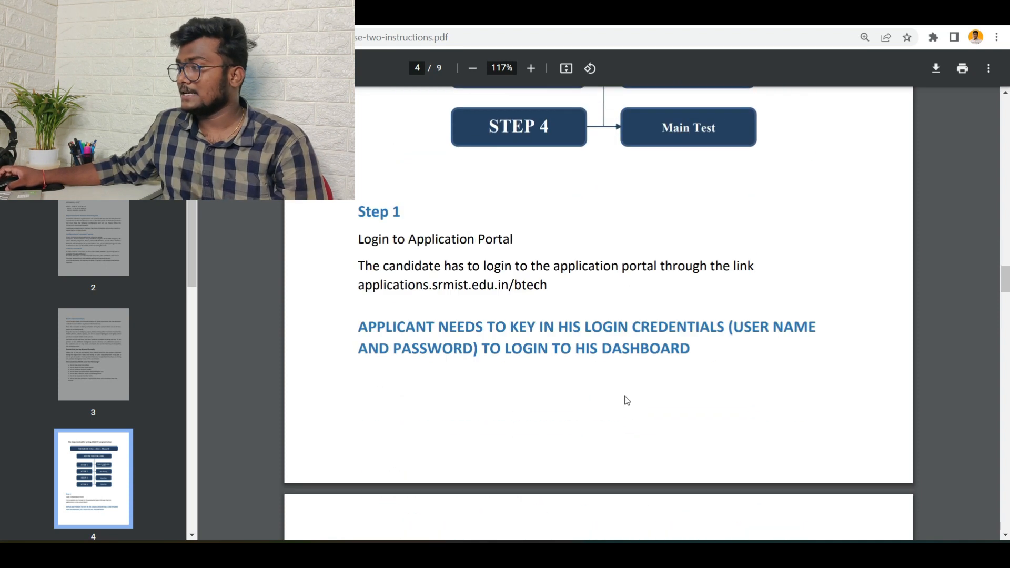
pyautogui.scroll(-3)
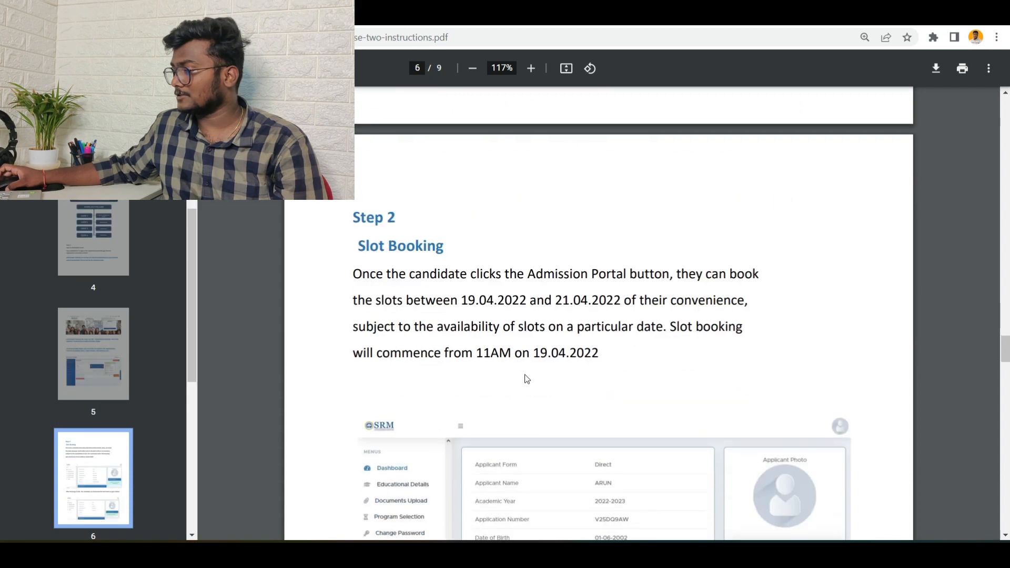
pyautogui.scroll(-3)
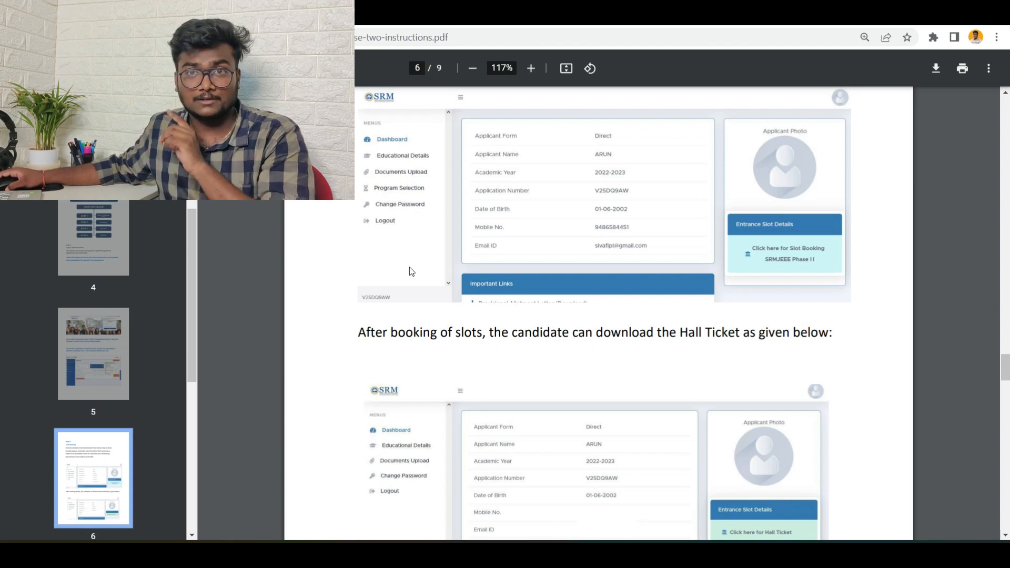
pyautogui.scroll(-3)
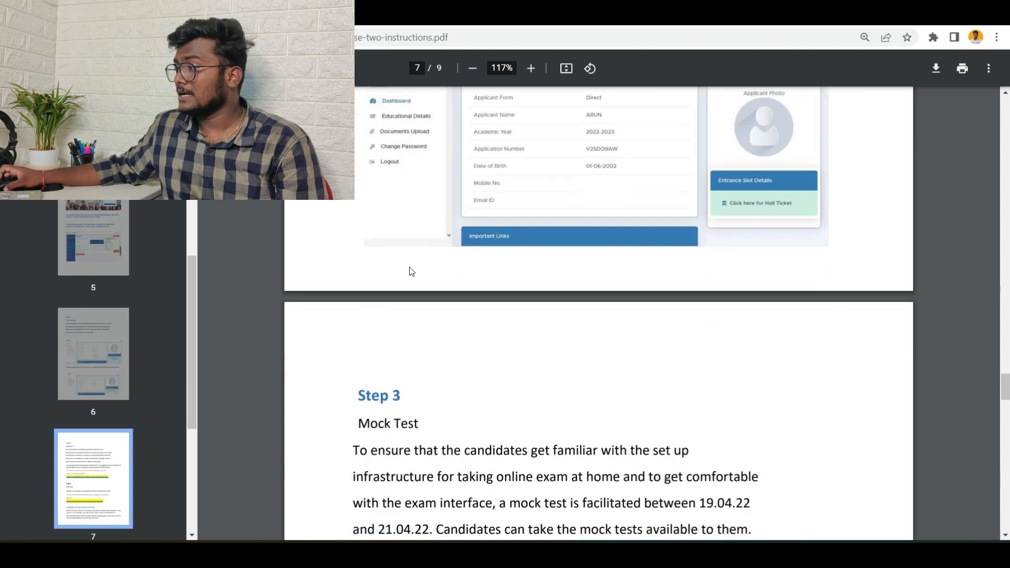
pyautogui.scroll(-3)
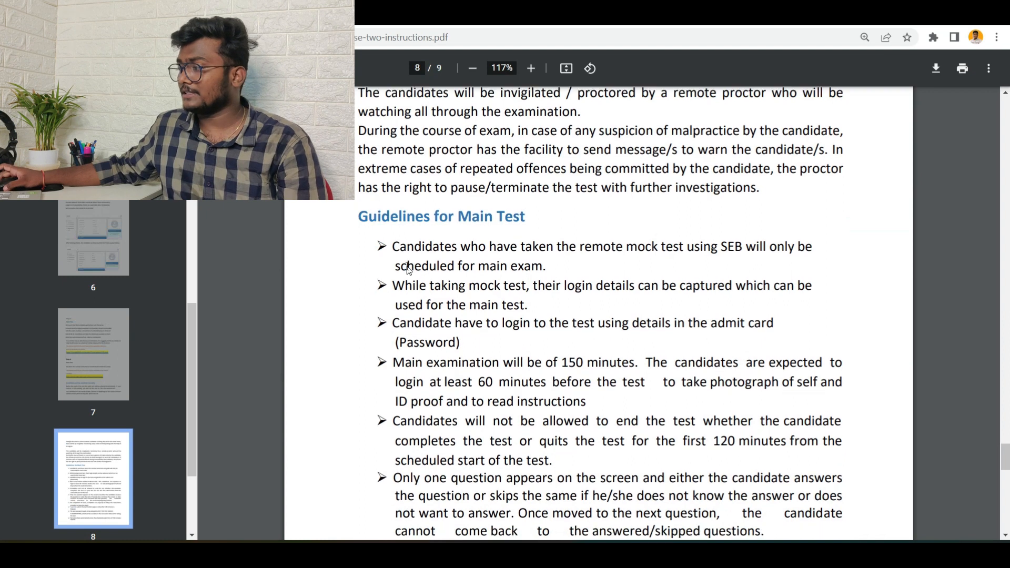
pyautogui.scroll(-3)
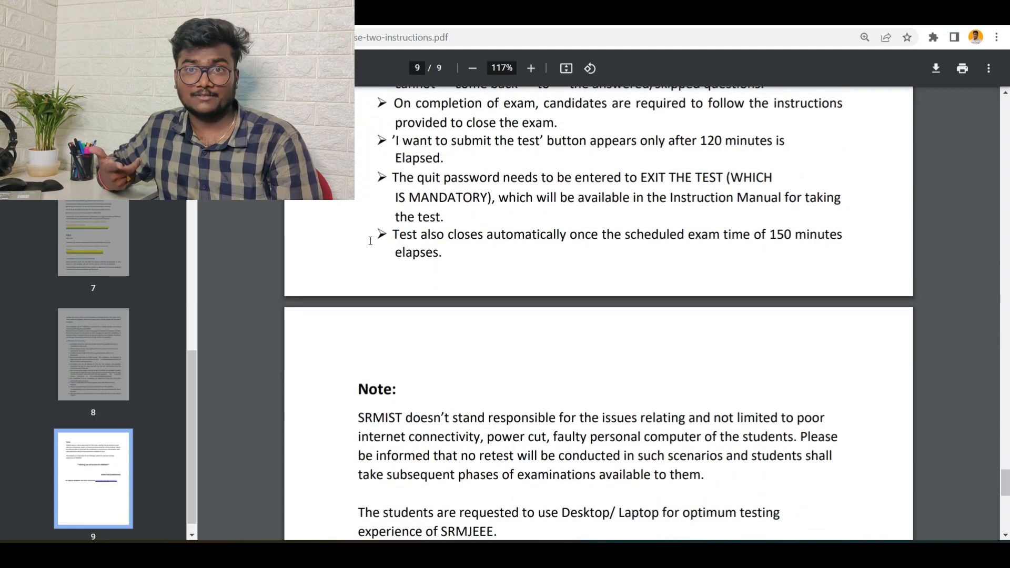